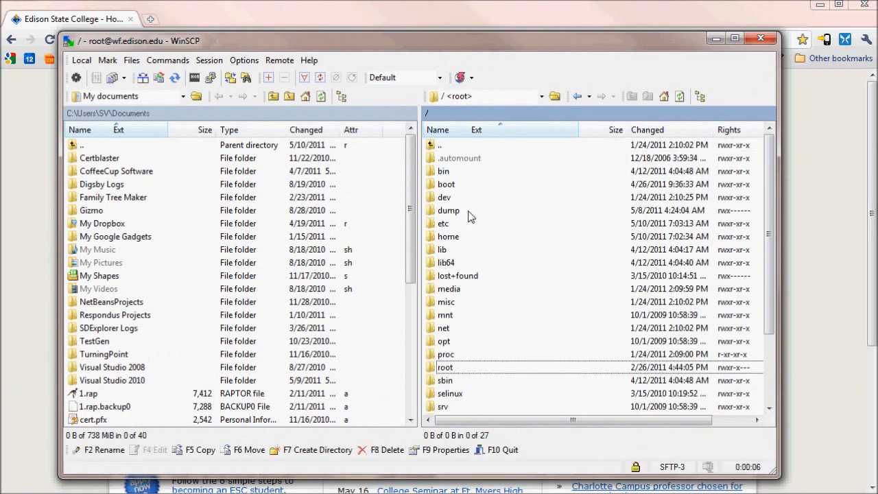
{"action": "mouse_move", "coordinate": [448, 241]}
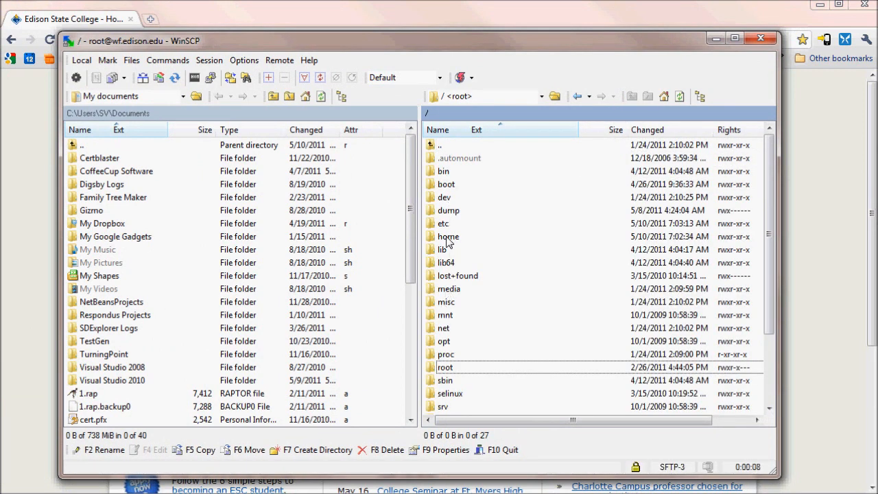
Step: Browse the remote pane into /home/examples/public_html
{"action": "double_click", "coordinate": [449, 236]}
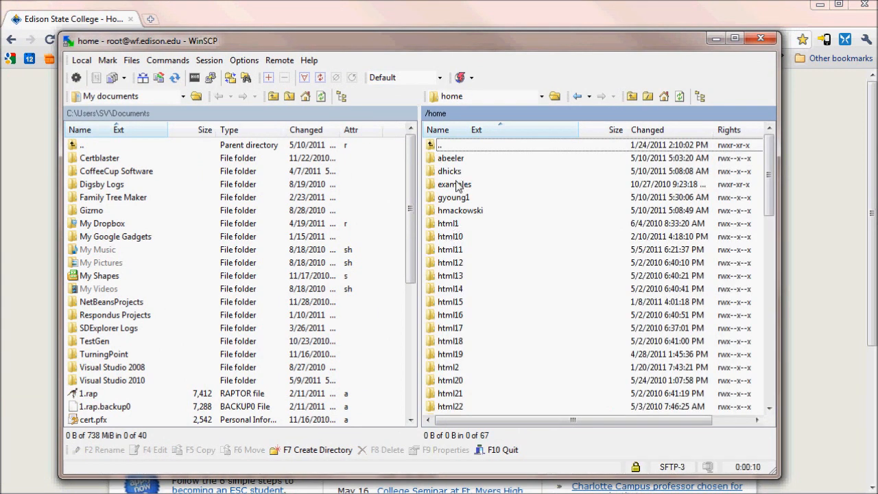
{"action": "double_click", "coordinate": [450, 184]}
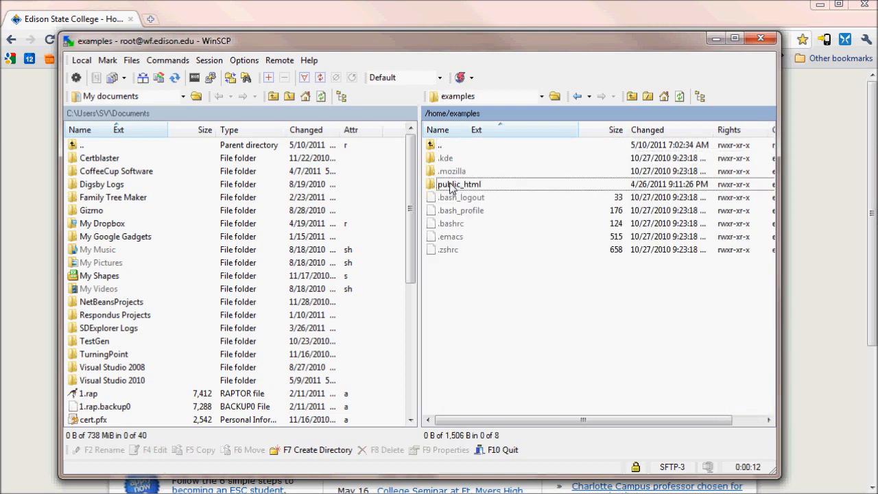
{"action": "double_click", "coordinate": [458, 184]}
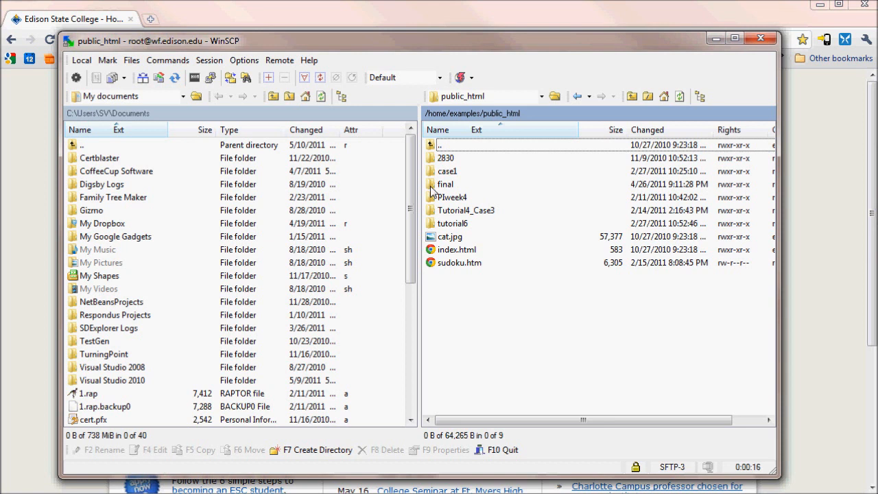
{"action": "mouse_move", "coordinate": [418, 458]}
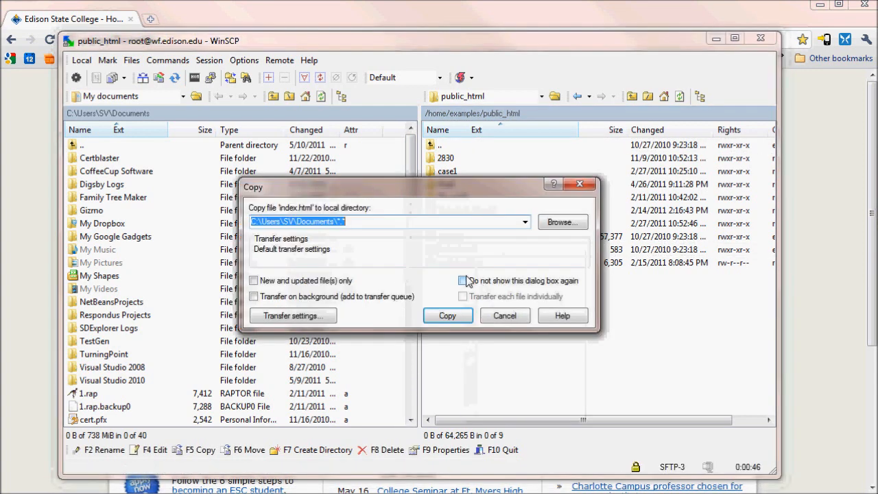
Step: Download index.html into local Documents and scroll the local pane to find it
{"action": "left_click", "coordinate": [447, 315]}
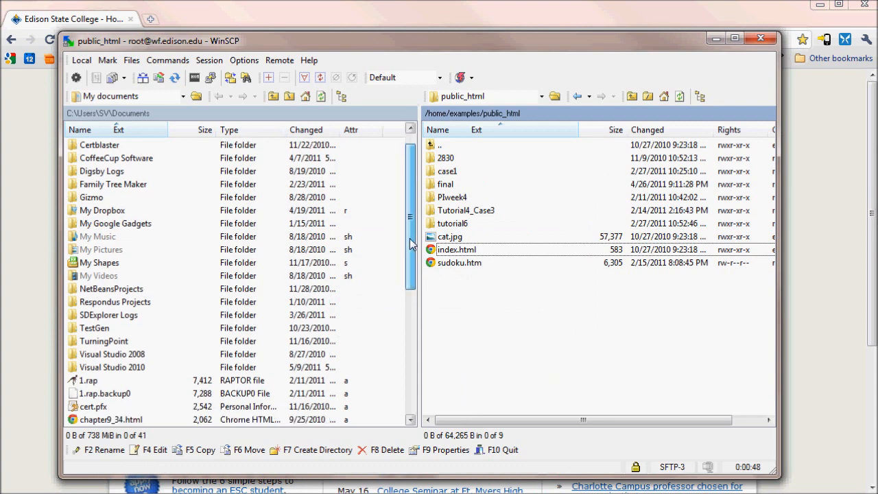
{"action": "scroll", "scroll_direction": "down", "scroll_amount": 3}
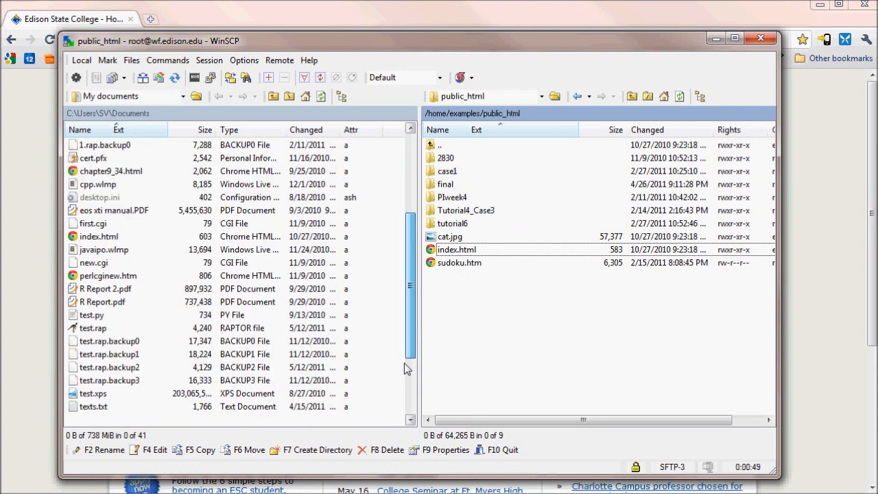
{"action": "scroll", "scroll_direction": "down", "scroll_amount": 3}
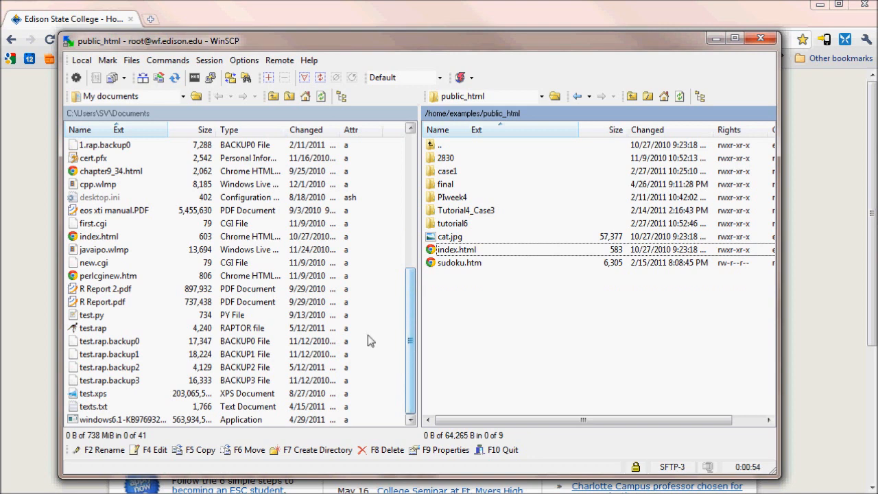
{"action": "mouse_move", "coordinate": [87, 240]}
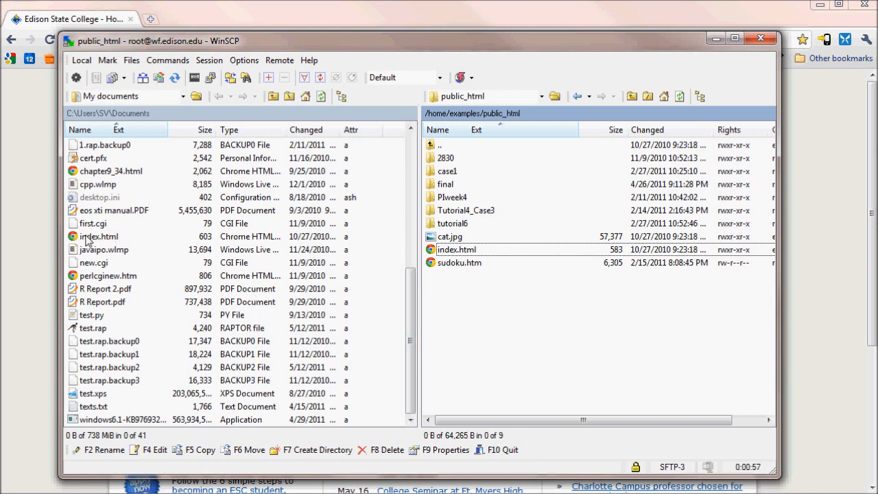
Step: Bring up the file actions for the local index.html
{"action": "right_click", "coordinate": [100, 236]}
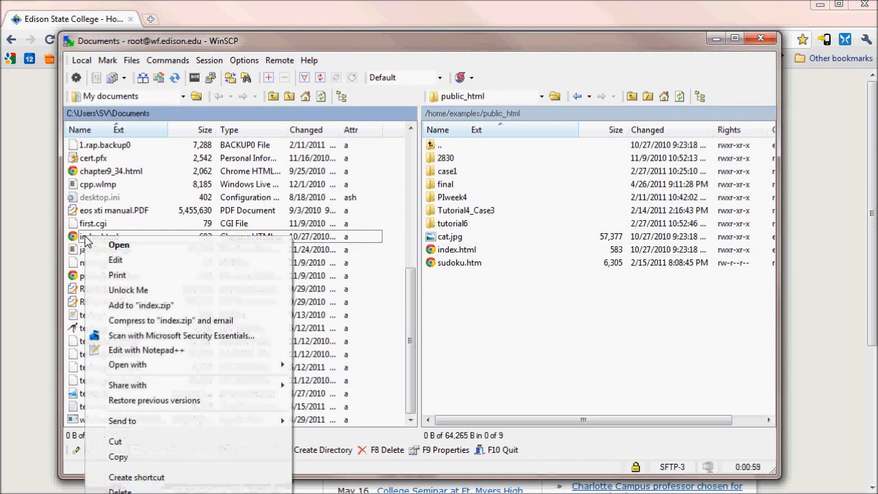
{"action": "mouse_move", "coordinate": [153, 350]}
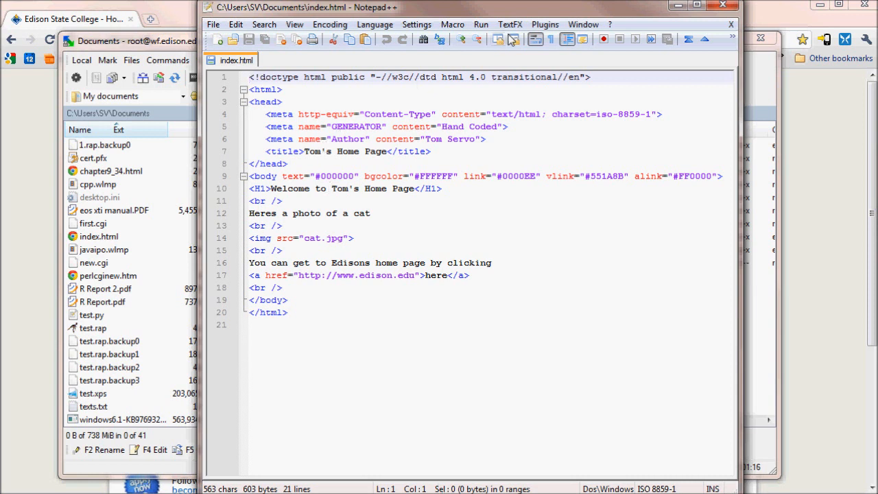
Step: Launch index.html in Chrome from Notepad++'s Run menu
{"action": "left_click", "coordinate": [474, 24]}
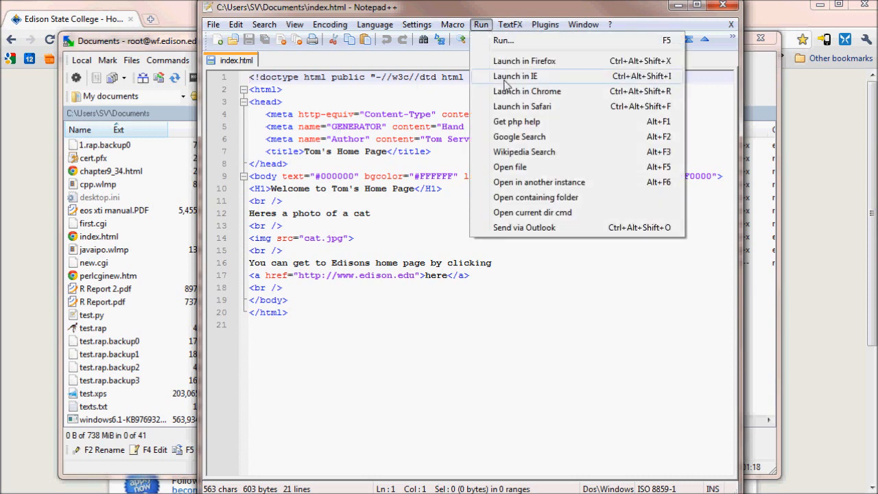
{"action": "mouse_move", "coordinate": [516, 96]}
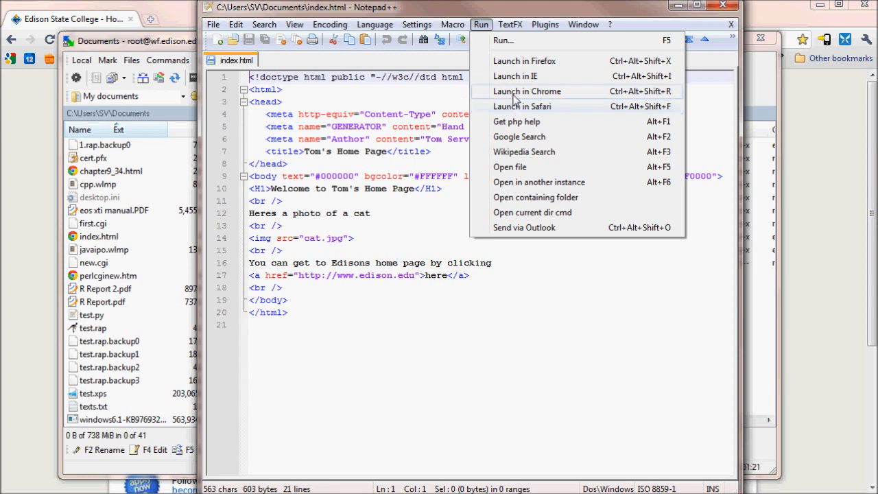
{"action": "left_click", "coordinate": [526, 90]}
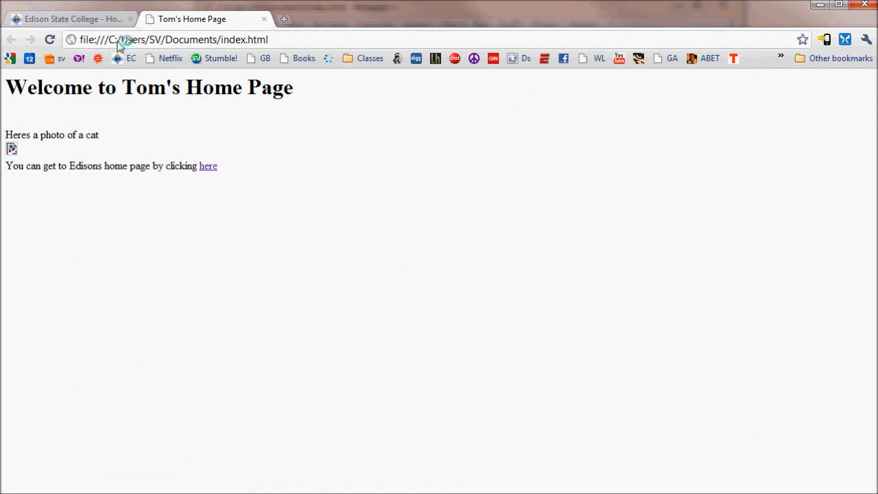
{"action": "mouse_move", "coordinate": [819, 6]}
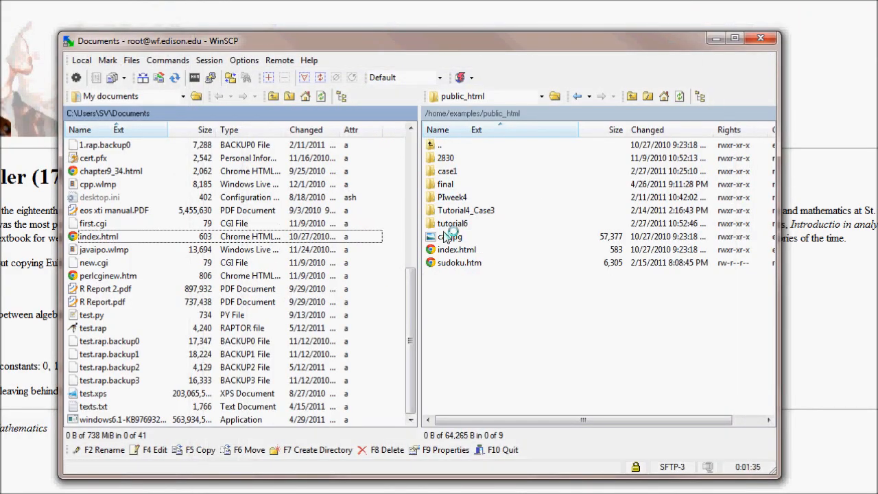
Step: Download cat.jpg to Documents and reload the Chrome preview to show it
{"action": "left_click", "coordinate": [449, 237]}
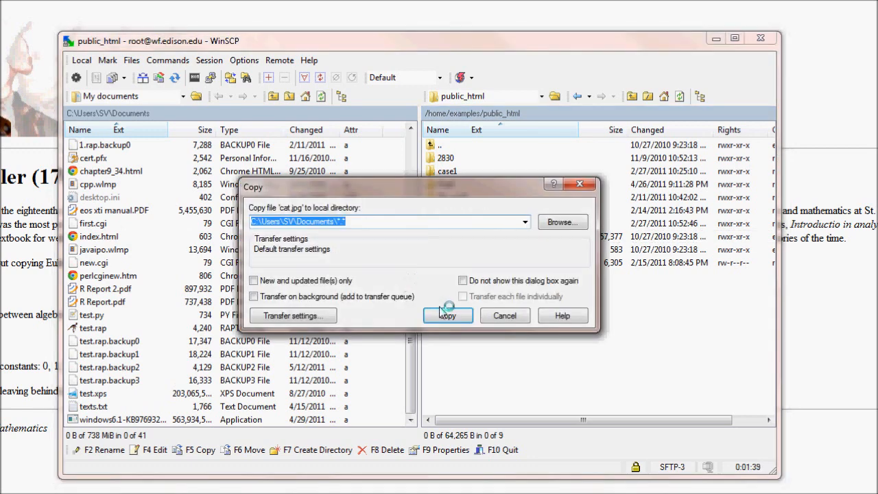
{"action": "left_click", "coordinate": [448, 316]}
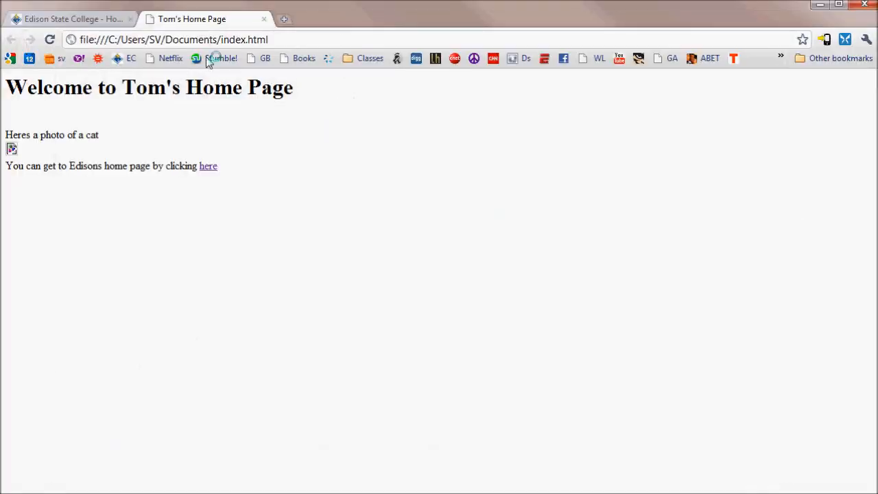
{"action": "left_click", "coordinate": [52, 39]}
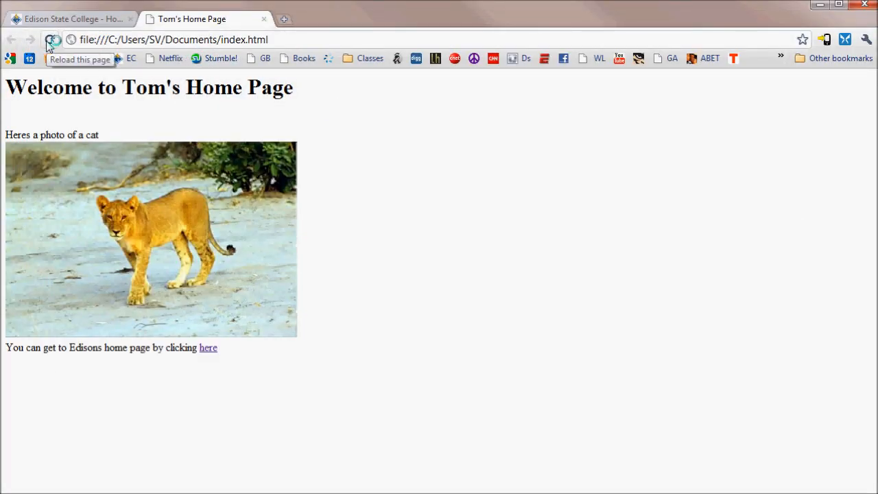
{"action": "left_click", "coordinate": [51, 39]}
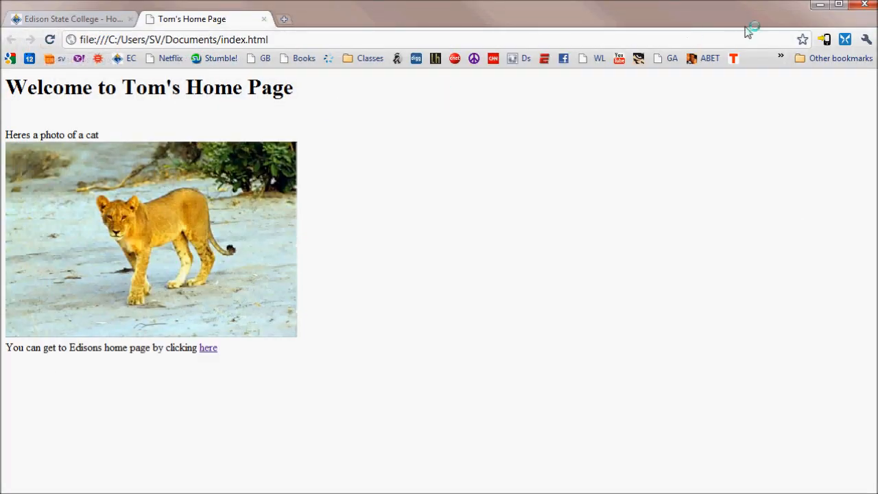
{"action": "mouse_move", "coordinate": [818, 8]}
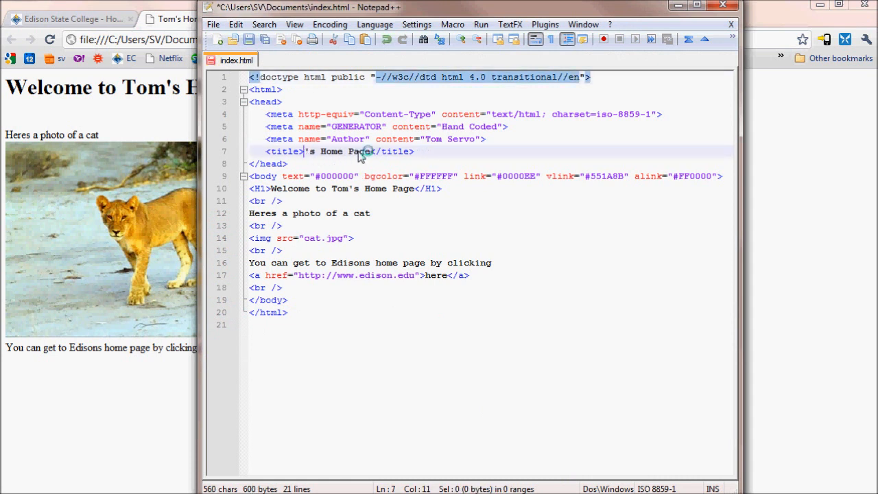
Step: Change the H1 heading from Tom's to Prof V's Home Page, then minimize Chrome
{"action": "type", "text": "Prof V"}
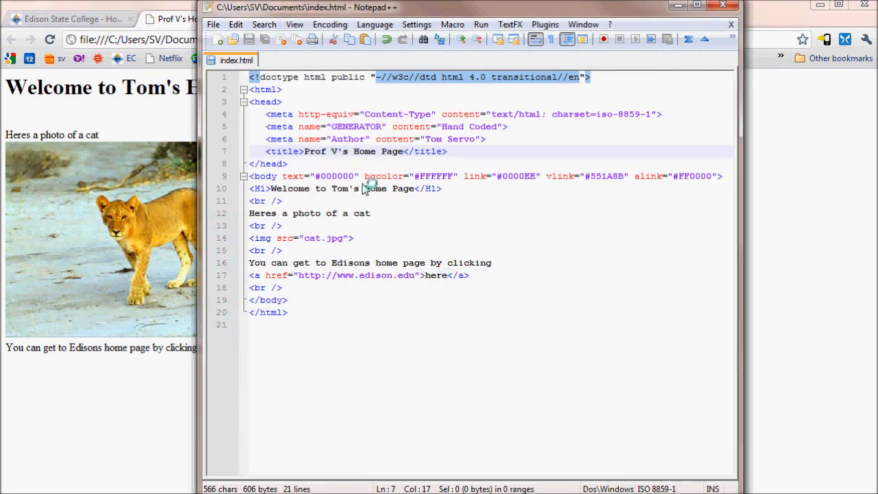
{"action": "double_click", "coordinate": [342, 188]}
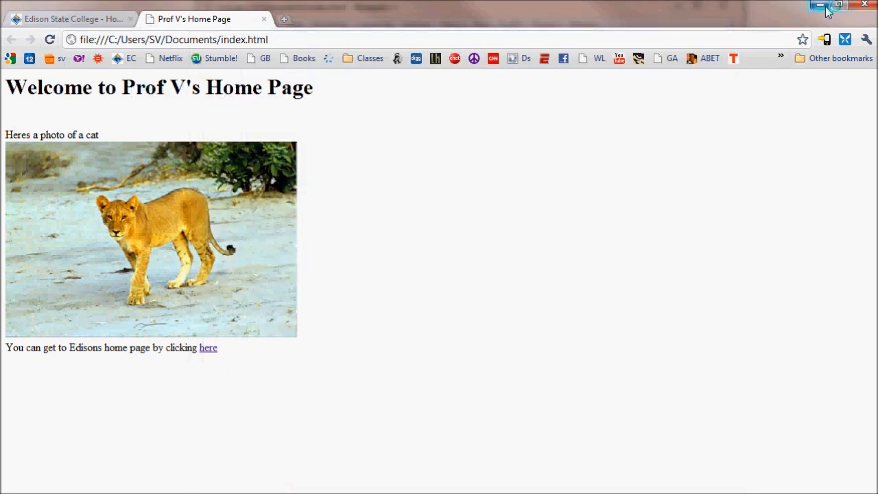
{"action": "left_click", "coordinate": [817, 5]}
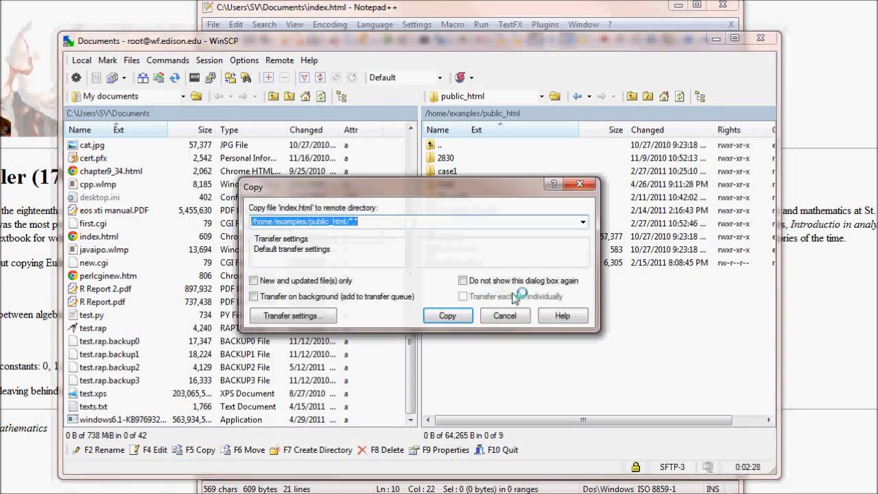
Step: Copy index.html to /home/examples/public_html/, overwriting the existing file
{"action": "left_click", "coordinate": [447, 316]}
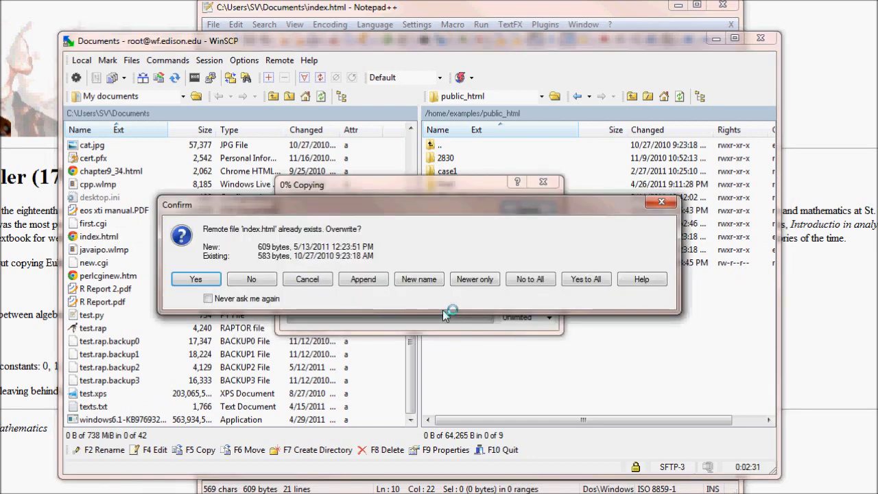
{"action": "left_click", "coordinate": [196, 279]}
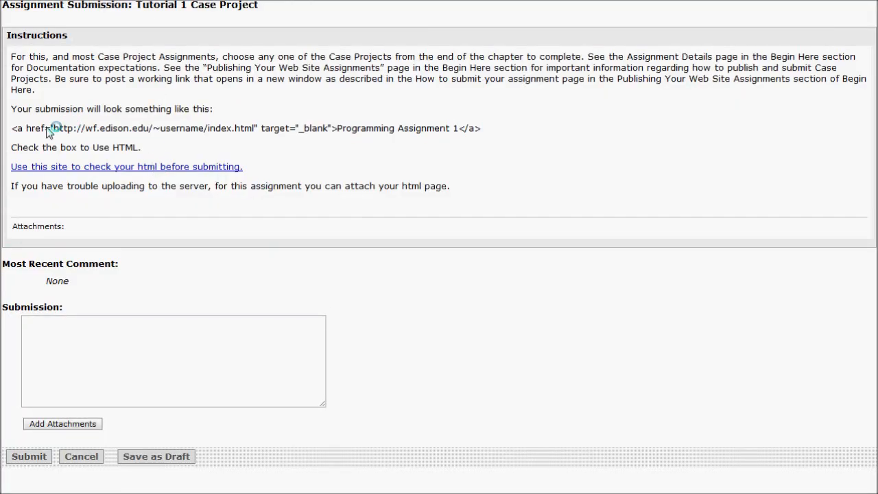
{"action": "left_click_drag", "start_coordinate": [55, 128], "coordinate": [254, 129]}
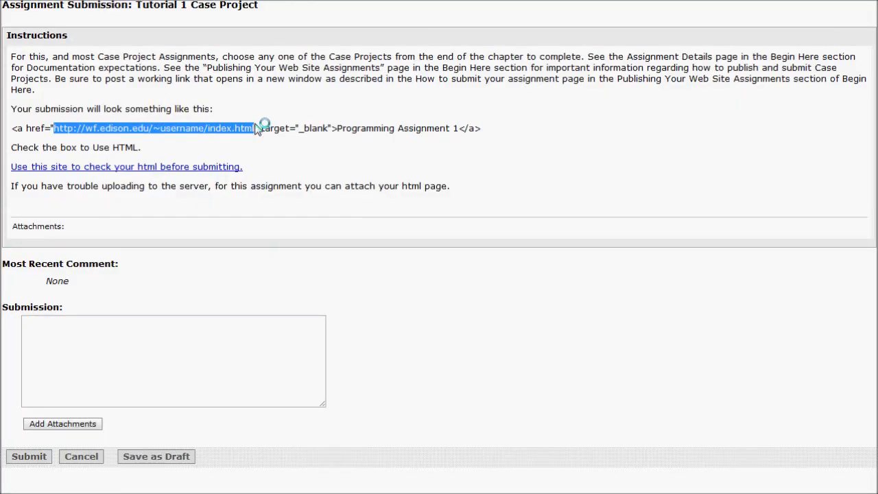
{"action": "right_click", "coordinate": [255, 129]}
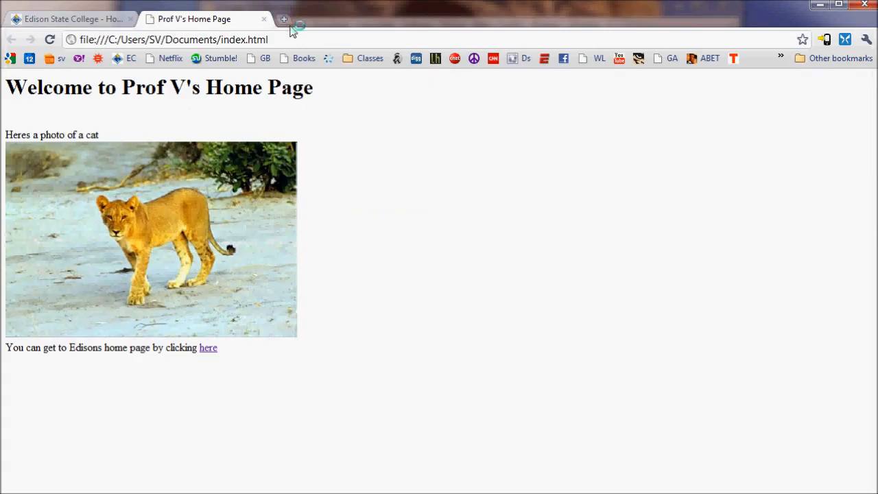
{"action": "mouse_move", "coordinate": [225, 42]}
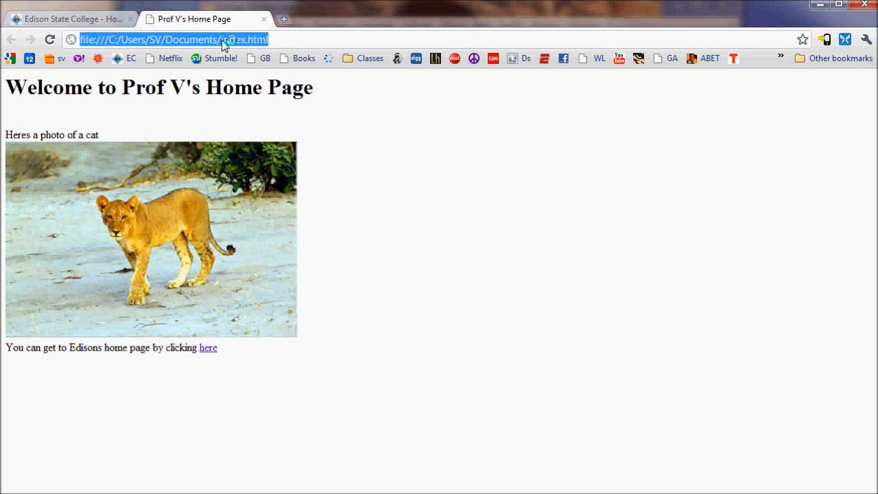
Step: Enter the example URL in Chrome with username replaced by examples
{"action": "type", "text": "http://wf.edison.edu/~username/index.html"}
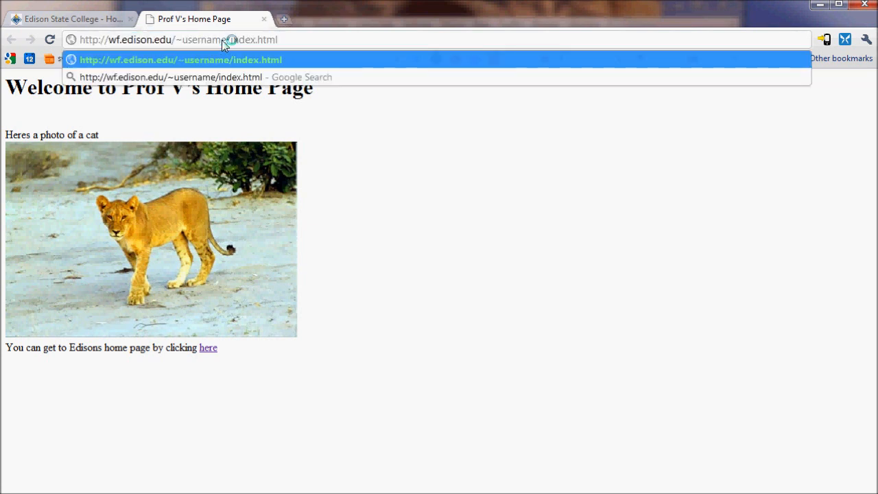
{"action": "double_click", "coordinate": [206, 40]}
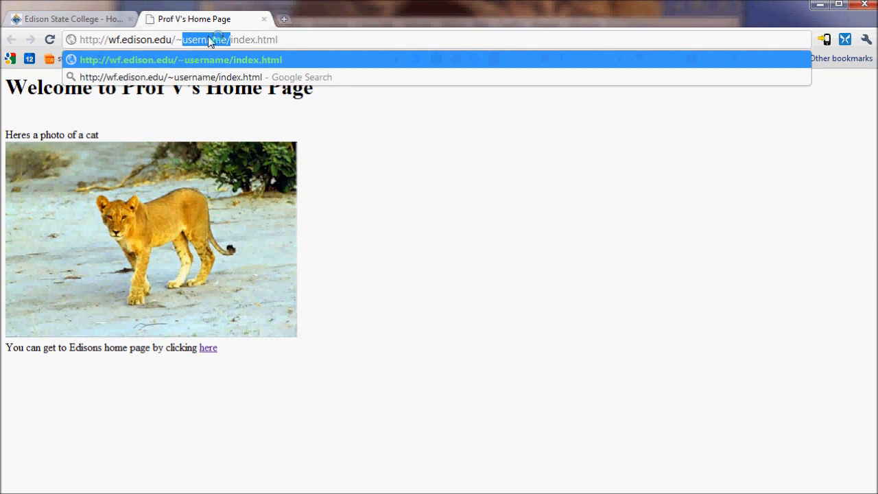
{"action": "type", "text": "examp"}
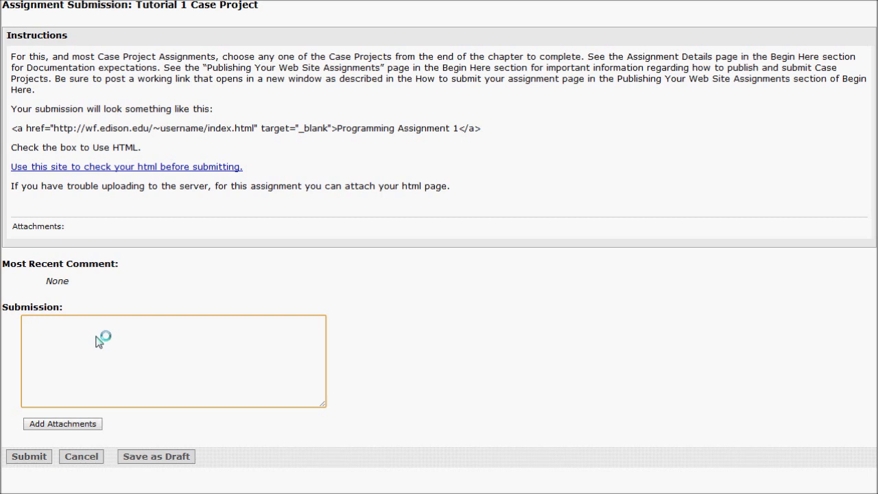
{"action": "mouse_move", "coordinate": [97, 340]}
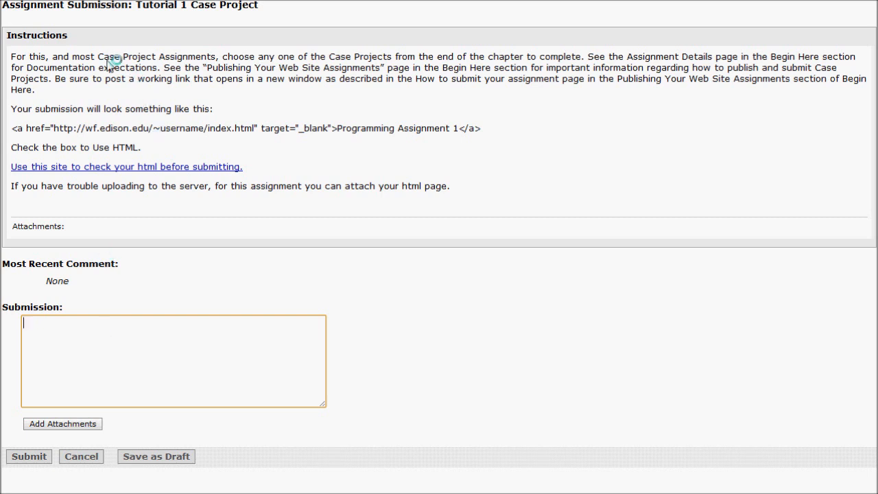
{"action": "mouse_move", "coordinate": [410, 117]}
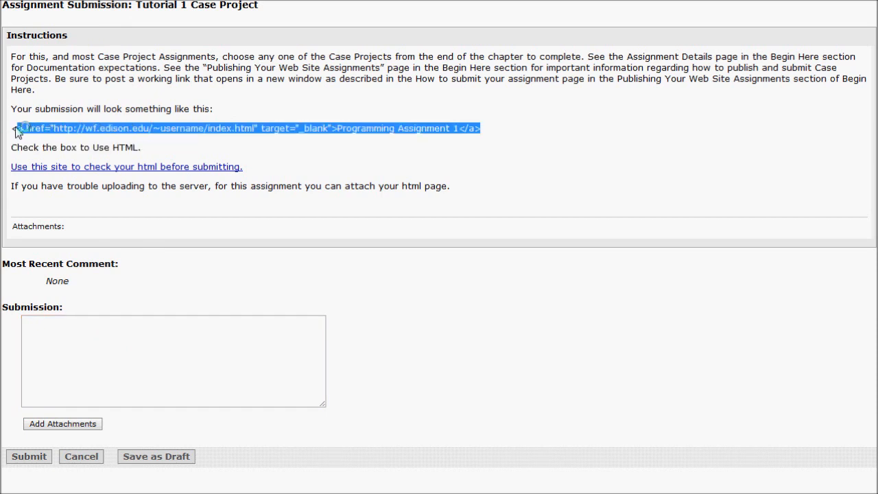
Step: Enter a target="_blank" anchor tag for ~examples/index.html in the submission box, then open the HTML checker
{"action": "left_click", "coordinate": [77, 332]}
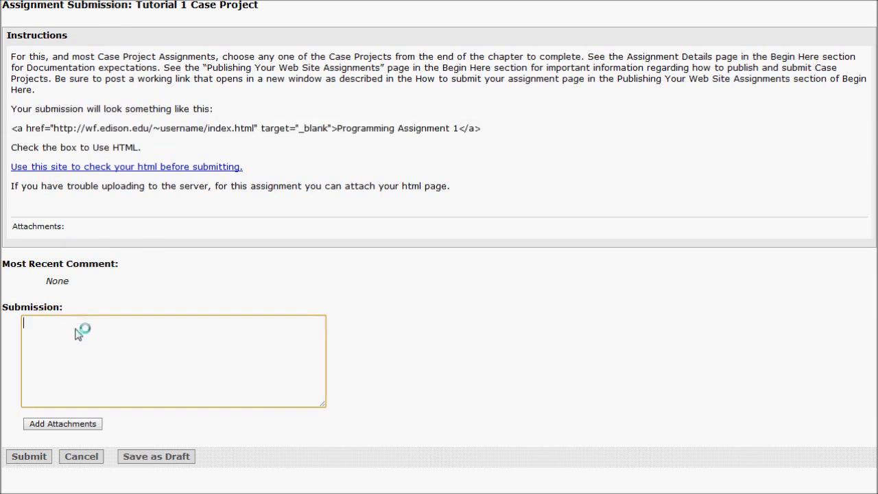
{"action": "type", "text": "<a href=\"http://wf.edison.edu/~username/index.html\" target=\"_blank\">Programming Assignment 1</a>"}
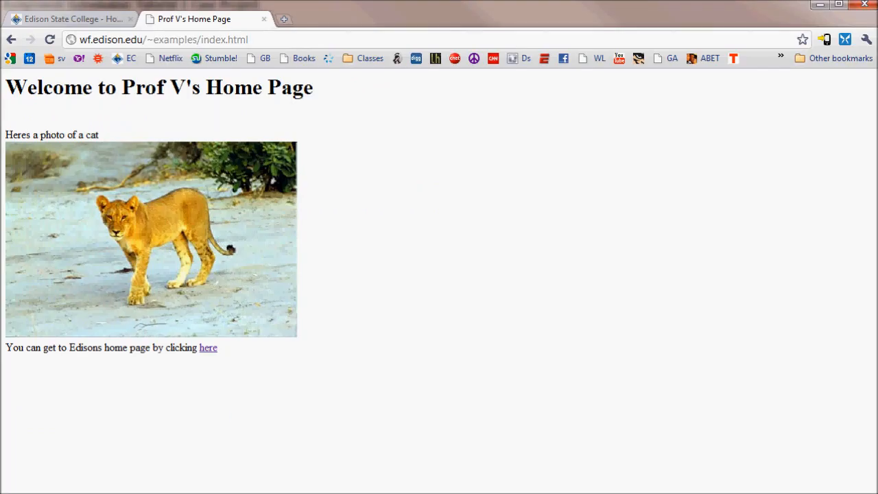
{"action": "left_click", "coordinate": [158, 39]}
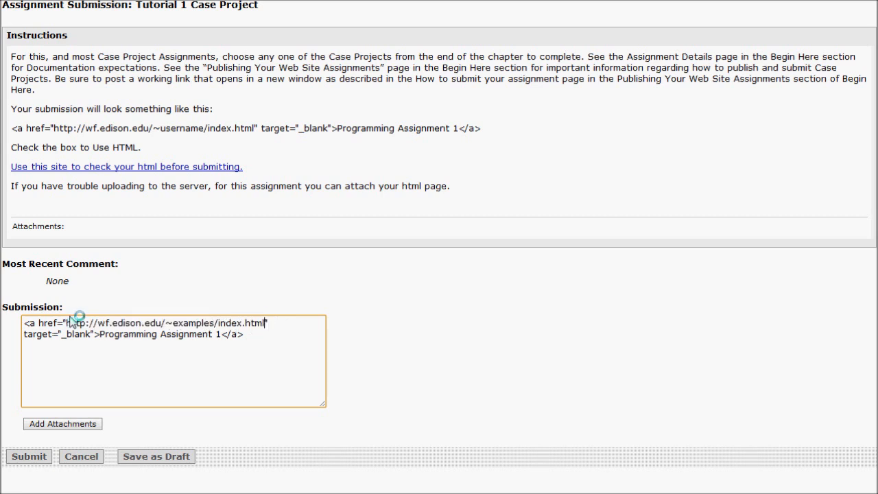
{"action": "mouse_move", "coordinate": [209, 364]}
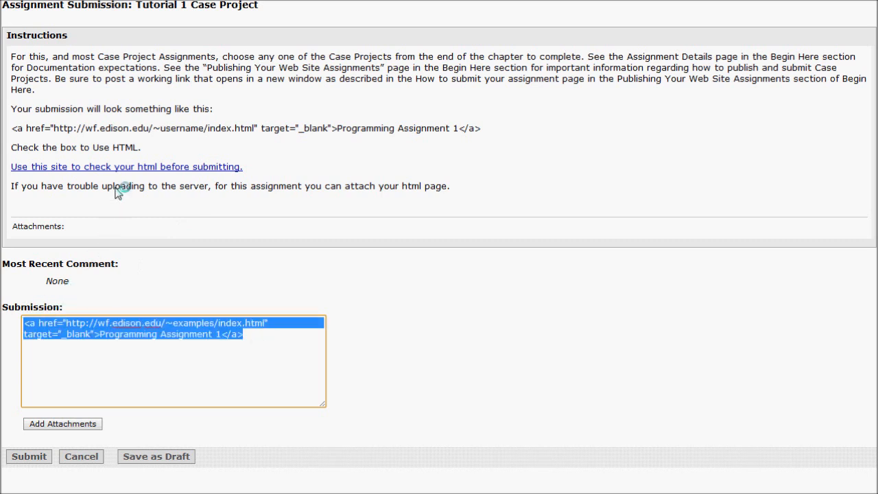
{"action": "left_click", "coordinate": [126, 166]}
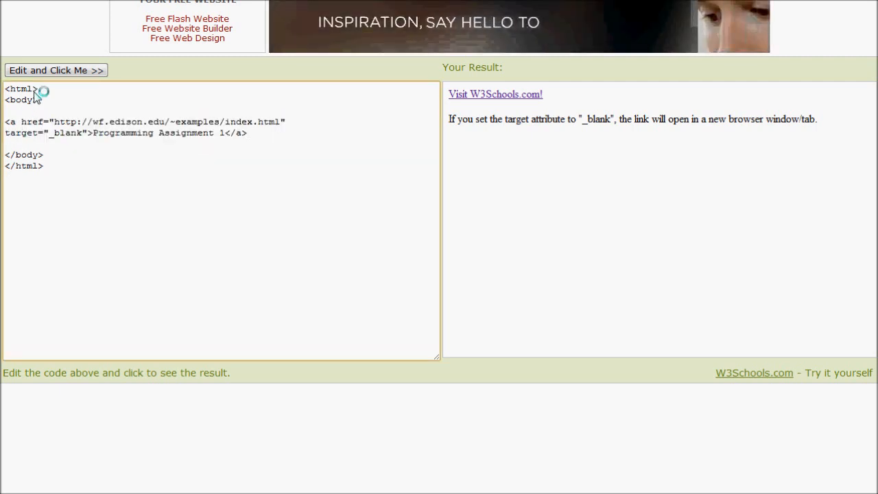
Step: Render the anchor tag and follow the Programming Assignment 1 link to Prof V's Home Page
{"action": "left_click", "coordinate": [56, 70]}
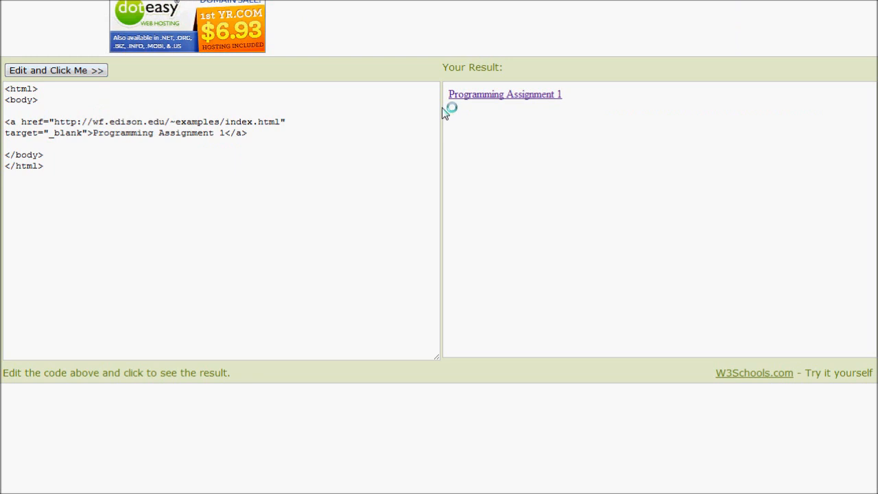
{"action": "left_click", "coordinate": [505, 94]}
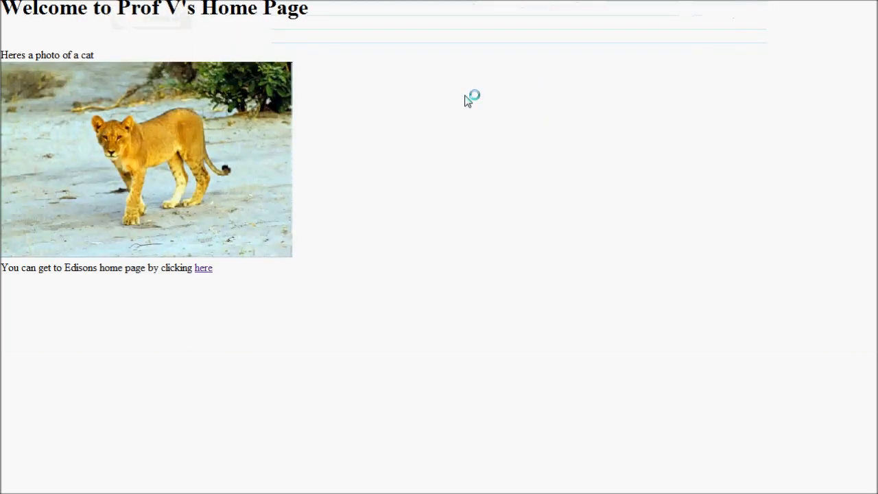